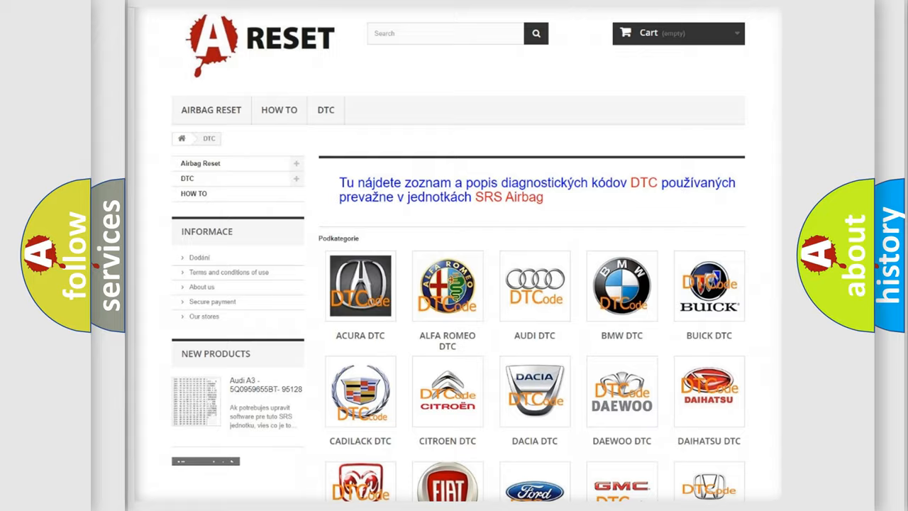
- Scroll the DTC brand grid and open the Chrysler trouble code list
scroll("down", 3)
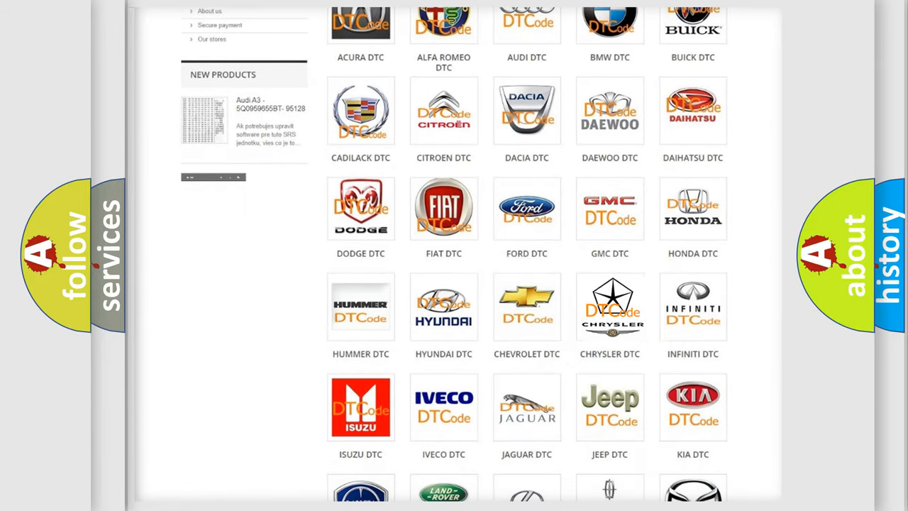
left_click(609, 306)
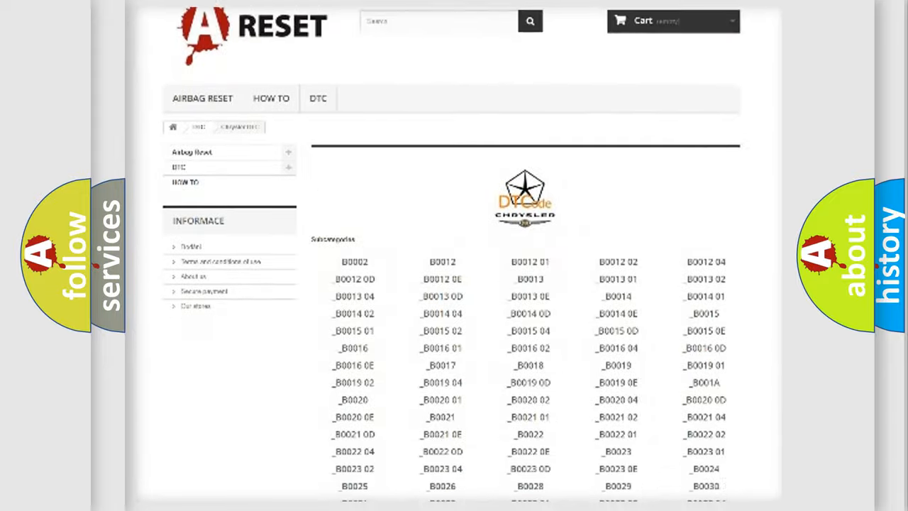
scroll("up", 3)
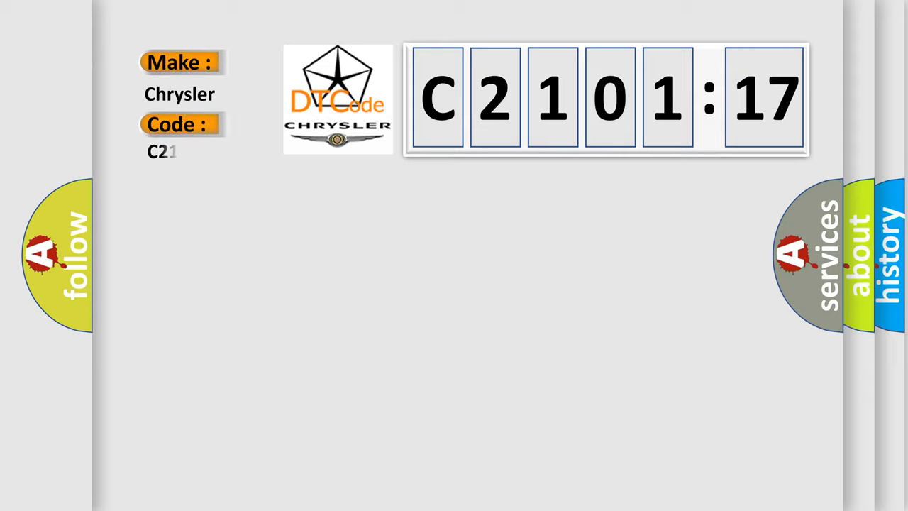
- Complete the code as C210117, then reveal its causes section
type("0117")
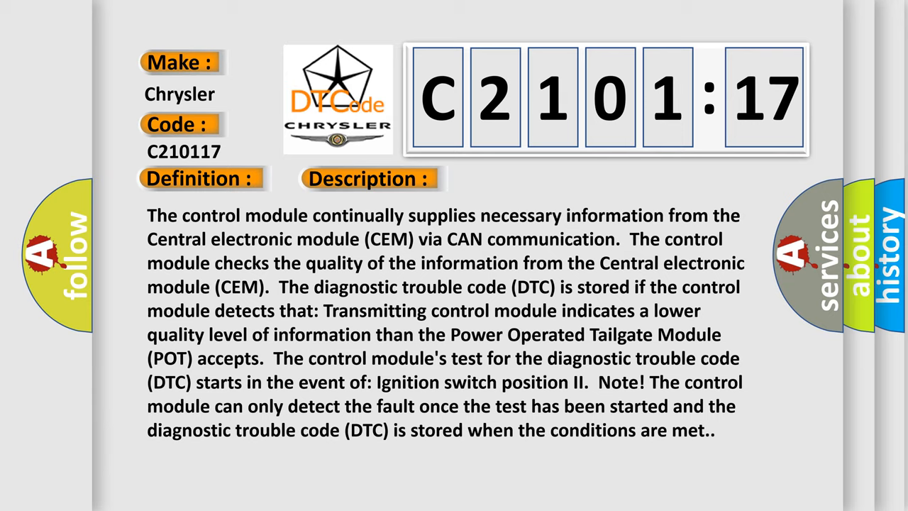
left_click(522, 178)
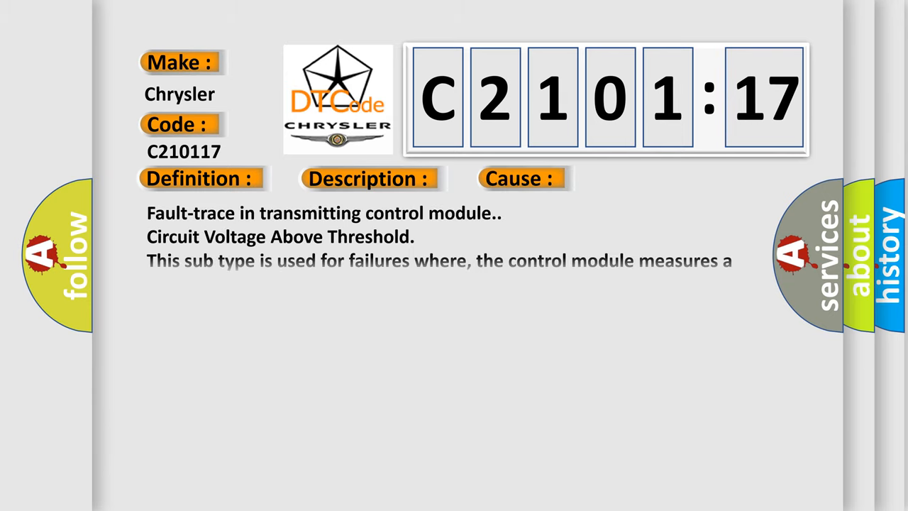